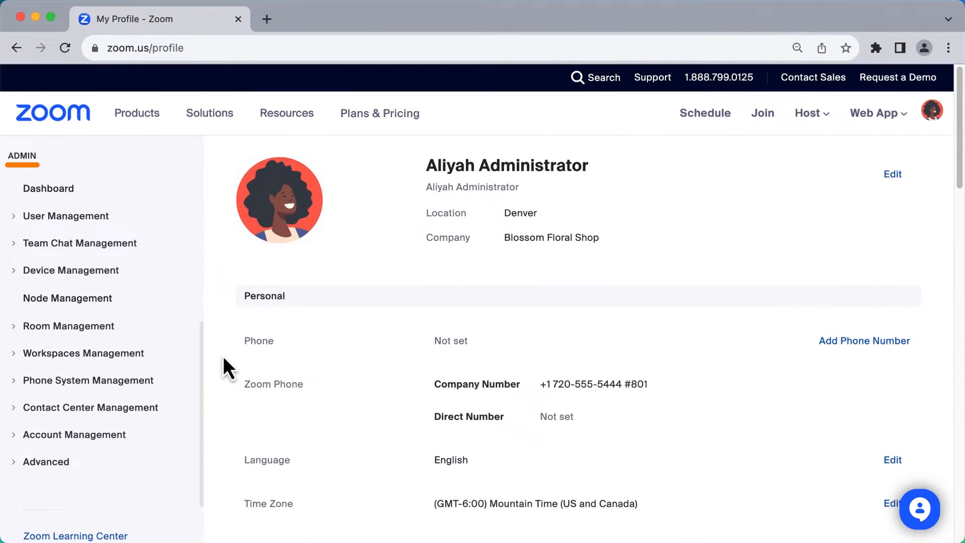
Step: Open the Call Queues list under Phone System Management
click(88, 380)
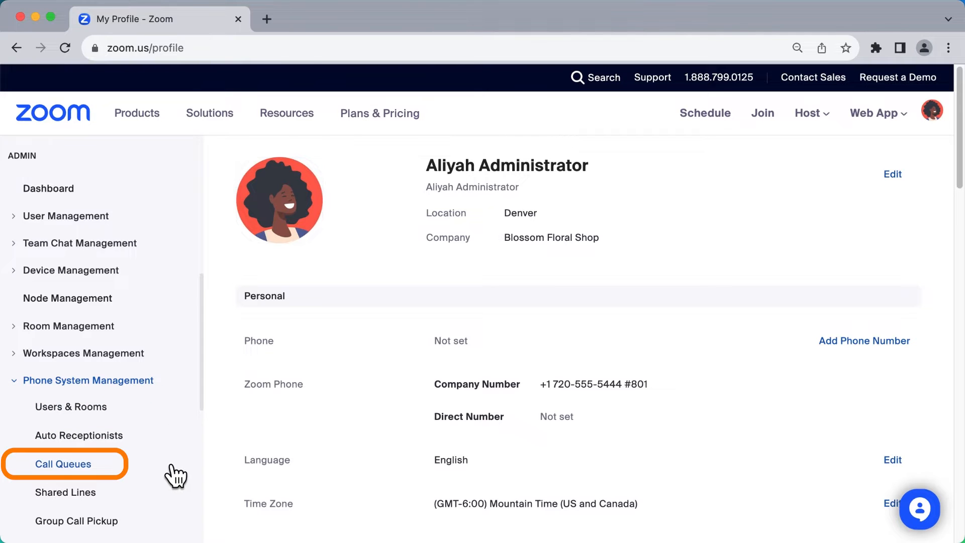
click(63, 464)
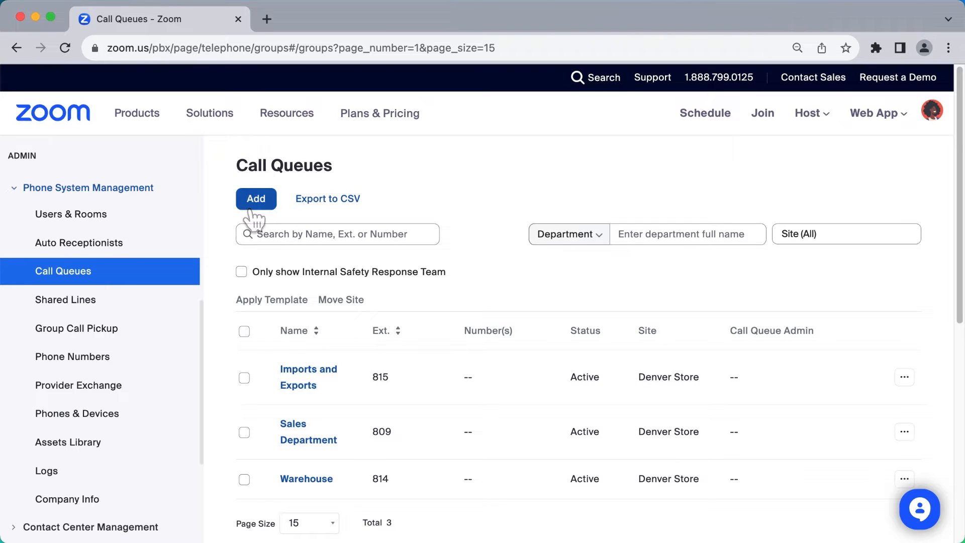
Step: Start a new call queue named 'Customer Support' with short extension 88
click(255, 198)
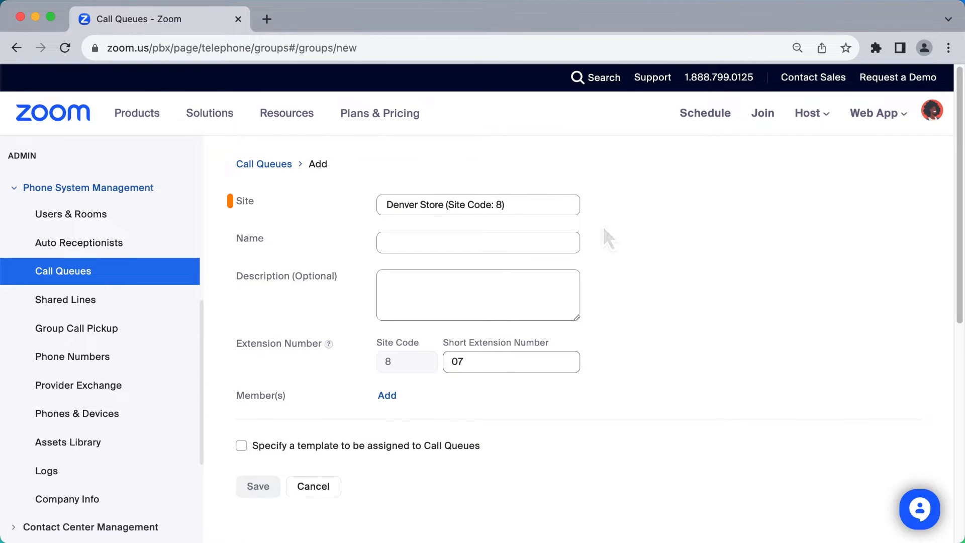
click(477, 205)
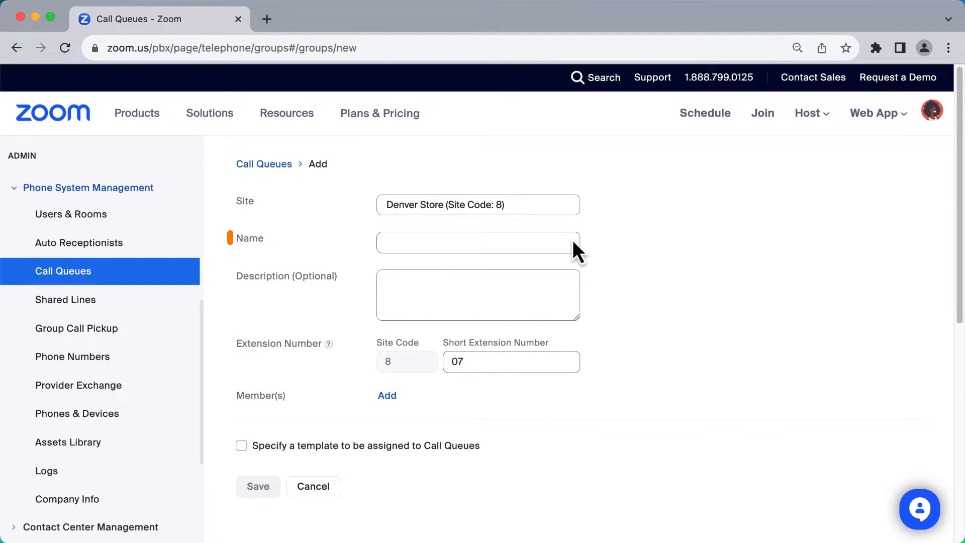
text(Customer Support)
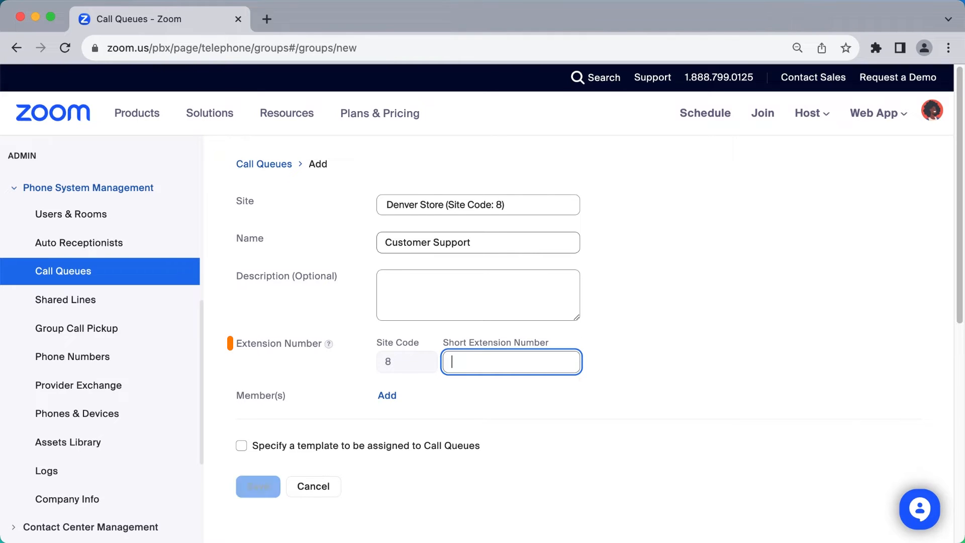
text(88)
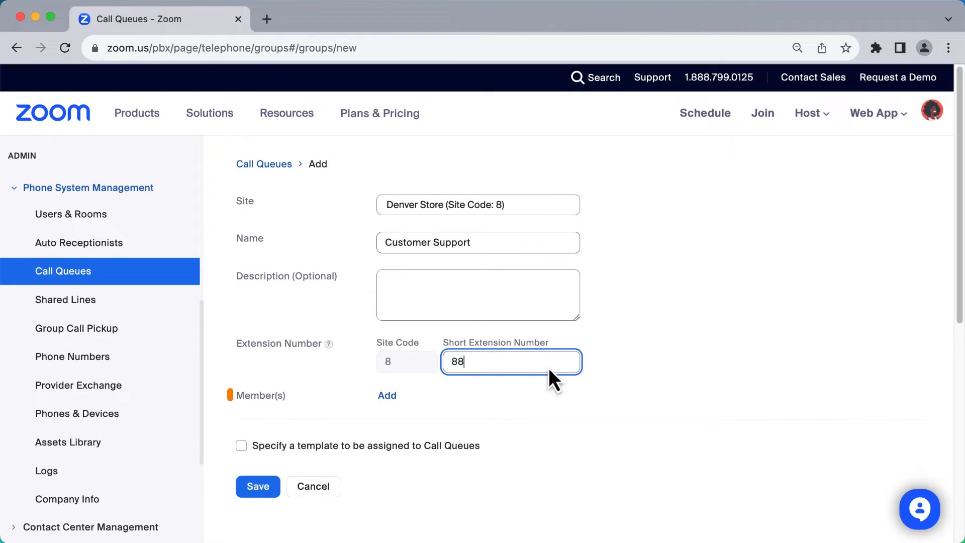
click(387, 396)
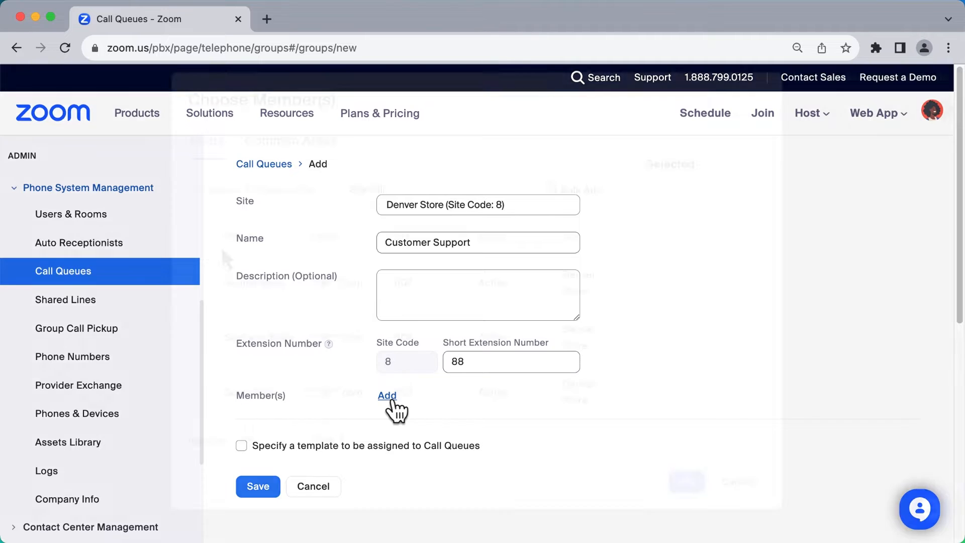
Step: Add Sammi, Santiago and Sean Sales as members of the queue
click(387, 395)
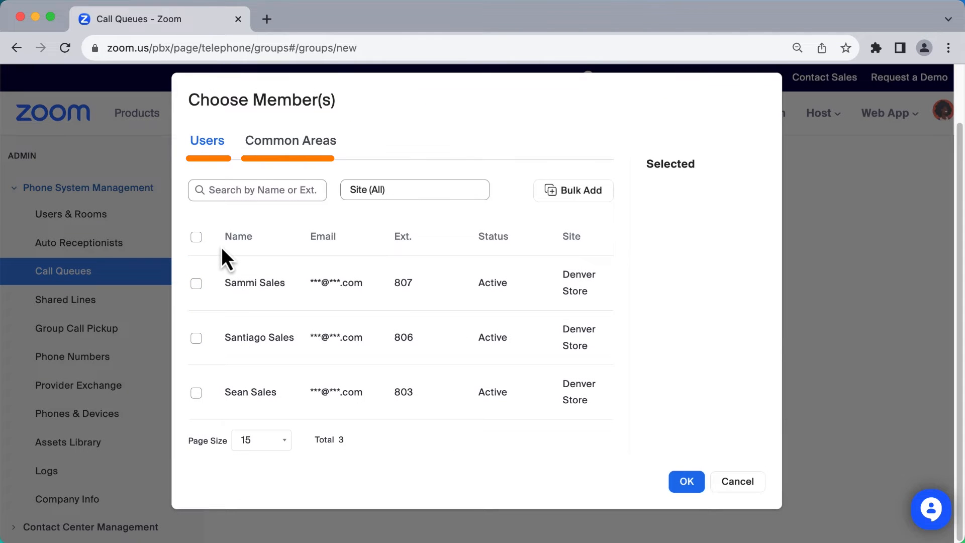
click(196, 283)
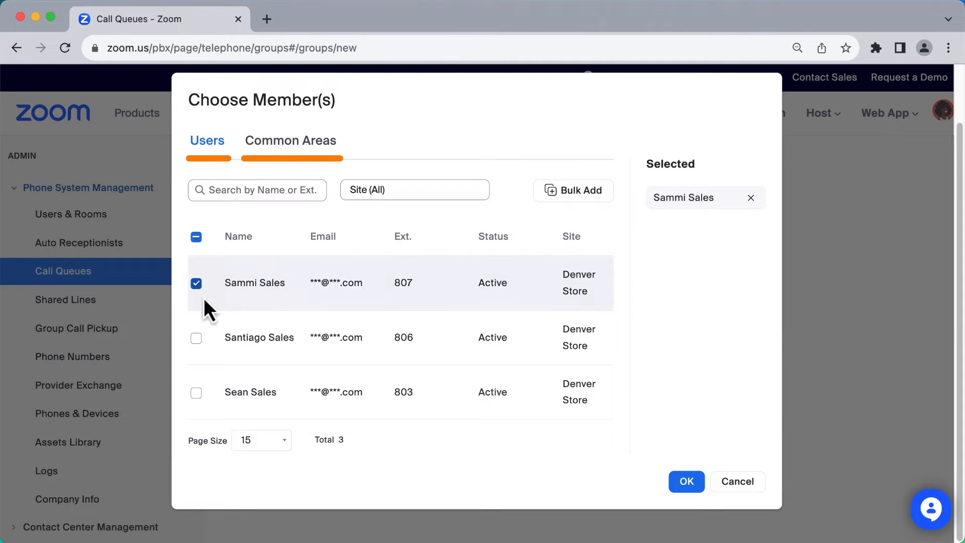
click(195, 338)
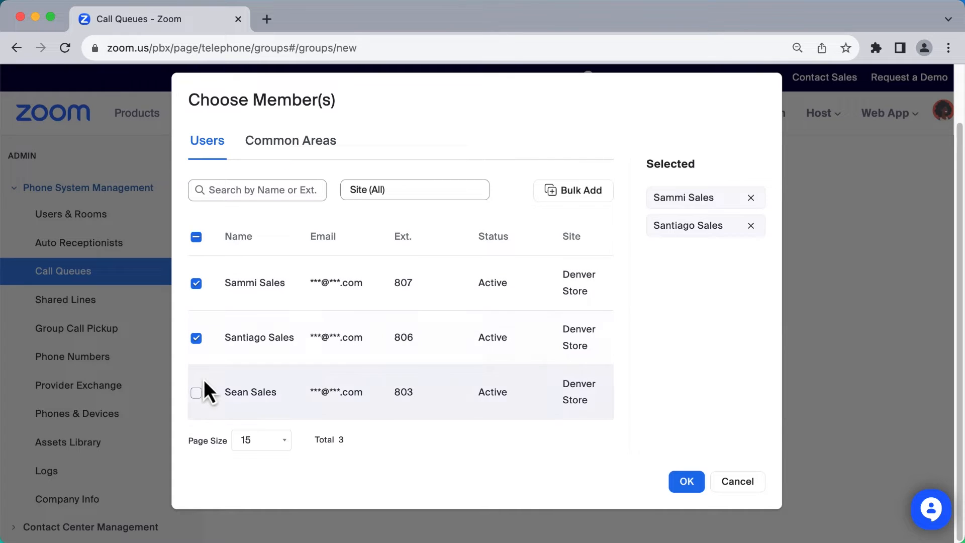
click(195, 392)
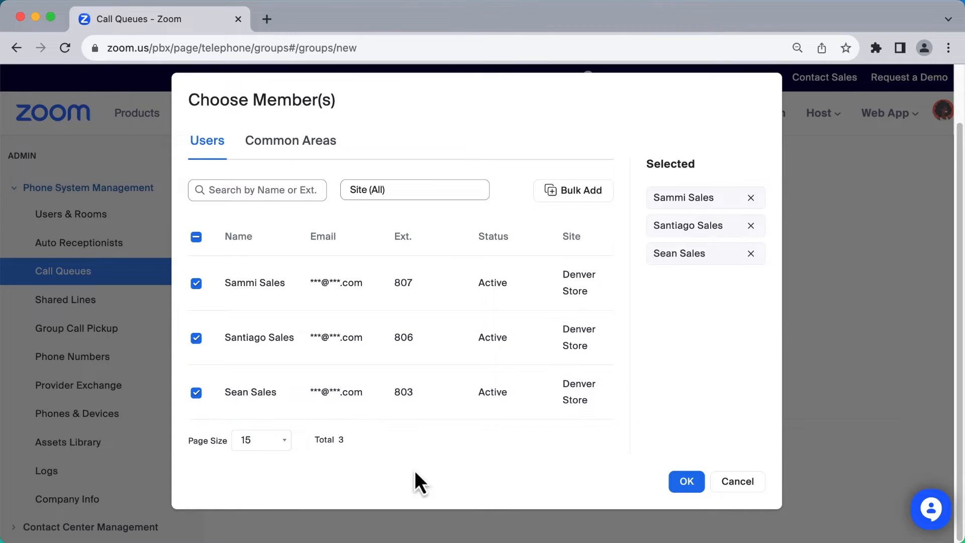
click(686, 482)
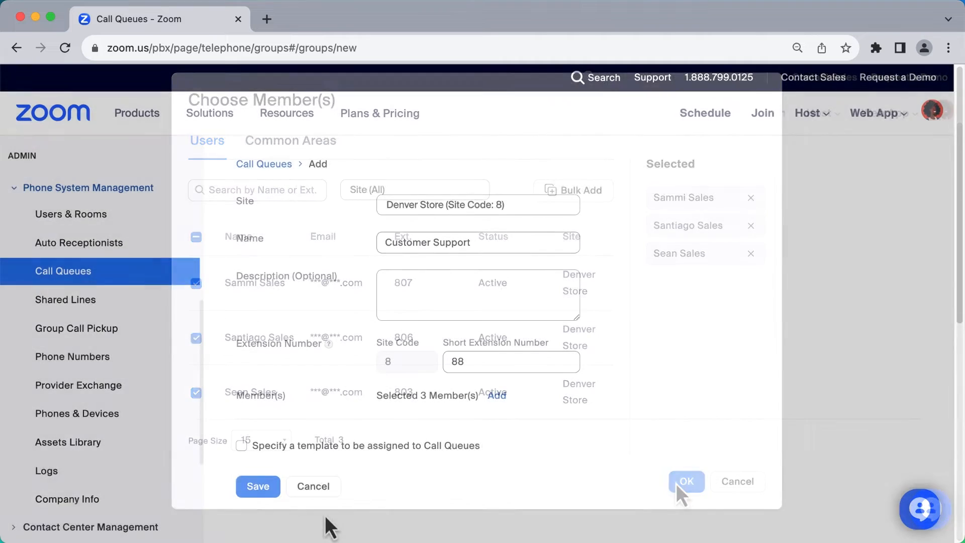
click(685, 481)
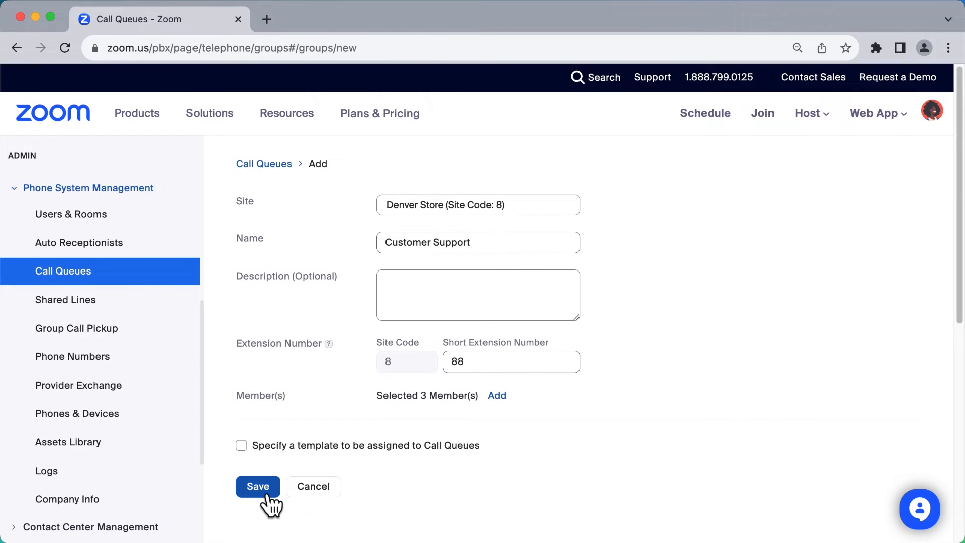
click(257, 486)
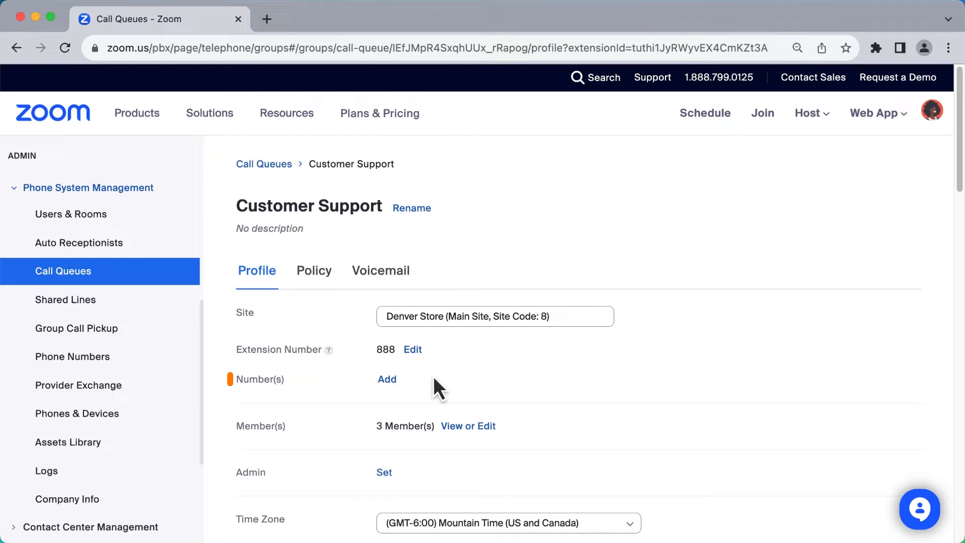
click(386, 379)
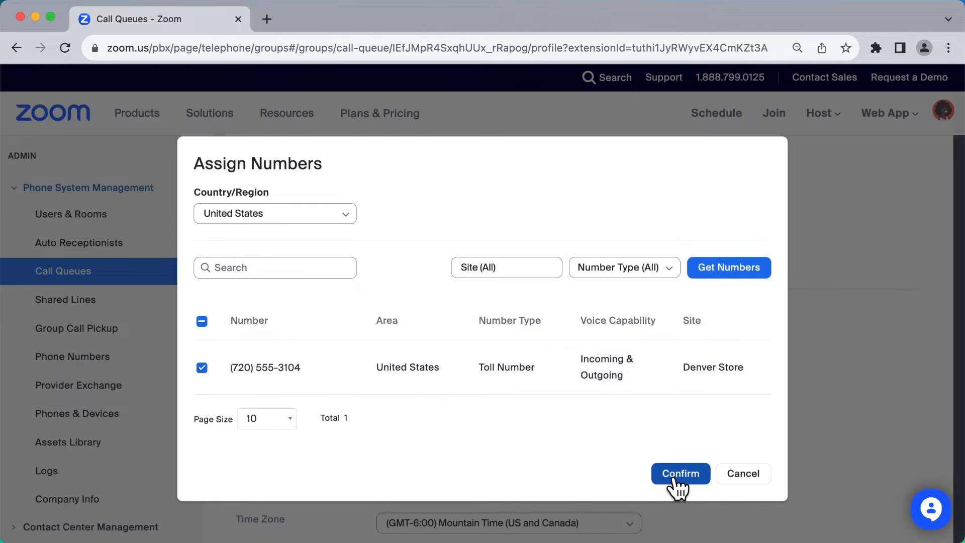
click(680, 474)
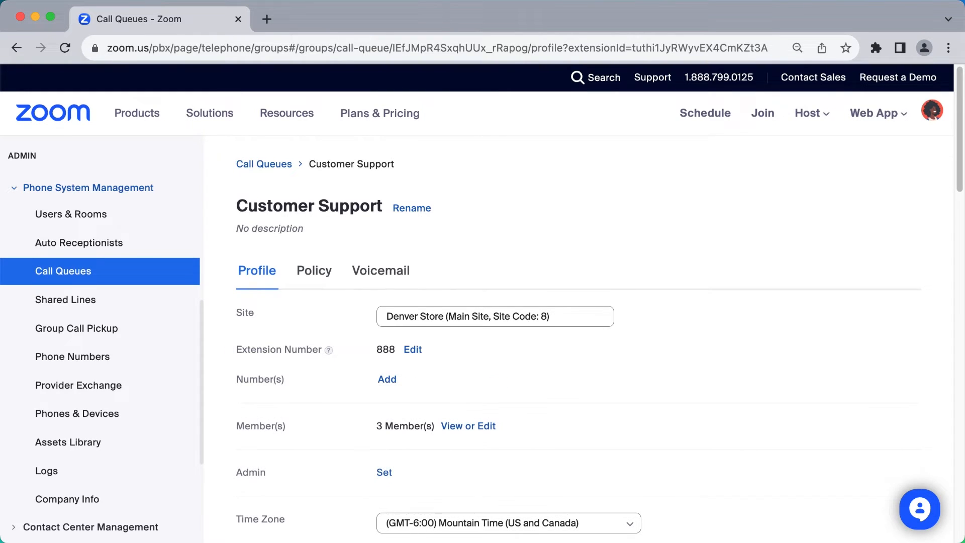
Step: Review the audio prompt language options and preview the default greeting prompt
scroll(down, 3)
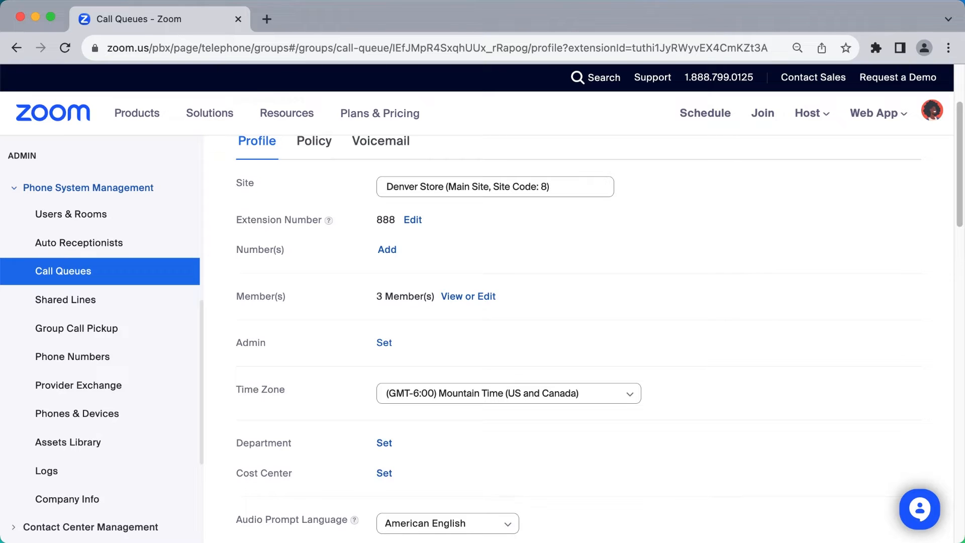
scroll(down, 3)
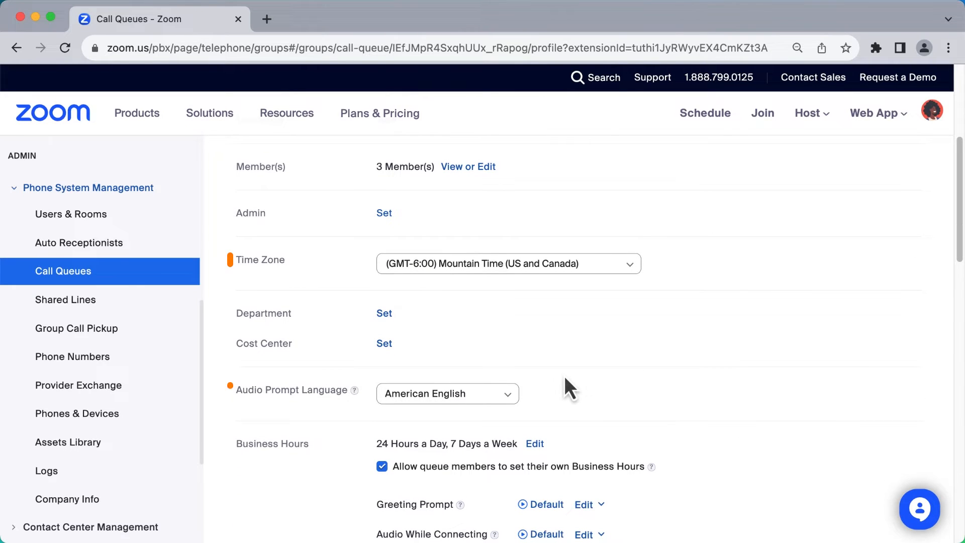
click(448, 394)
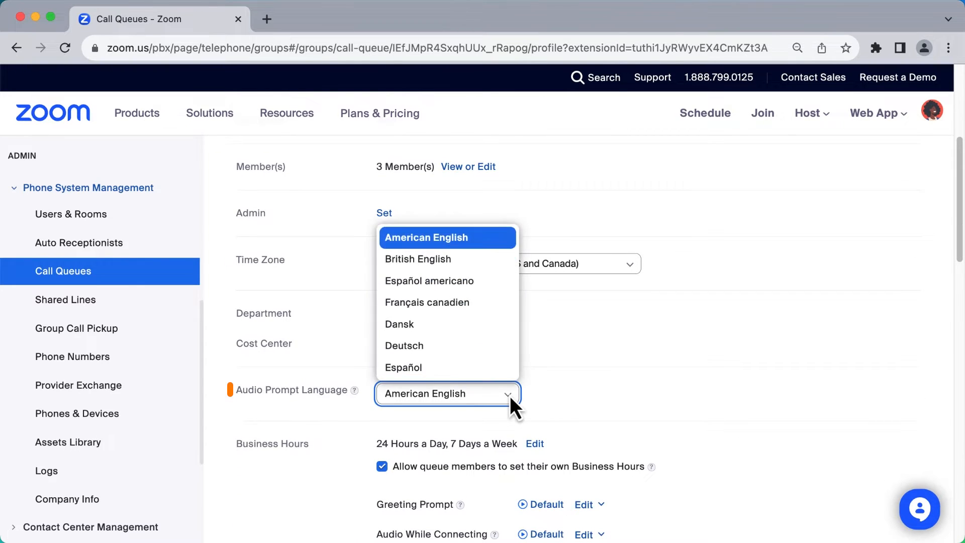
click(446, 393)
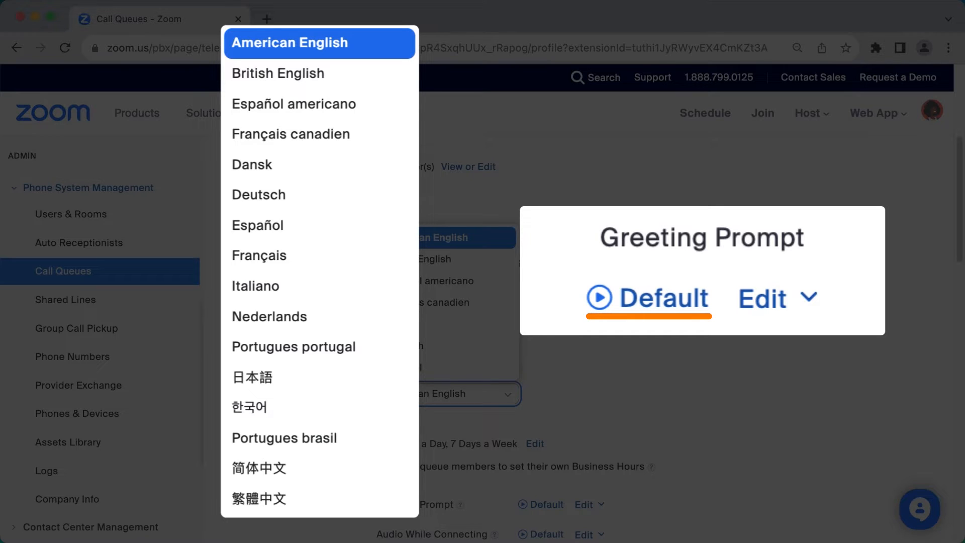
mouse_move(556, 350)
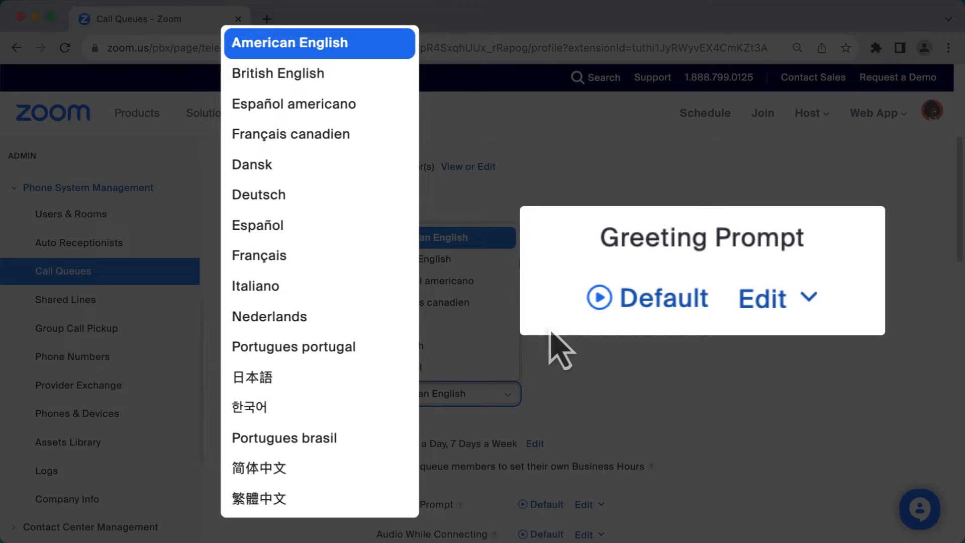
mouse_move(607, 323)
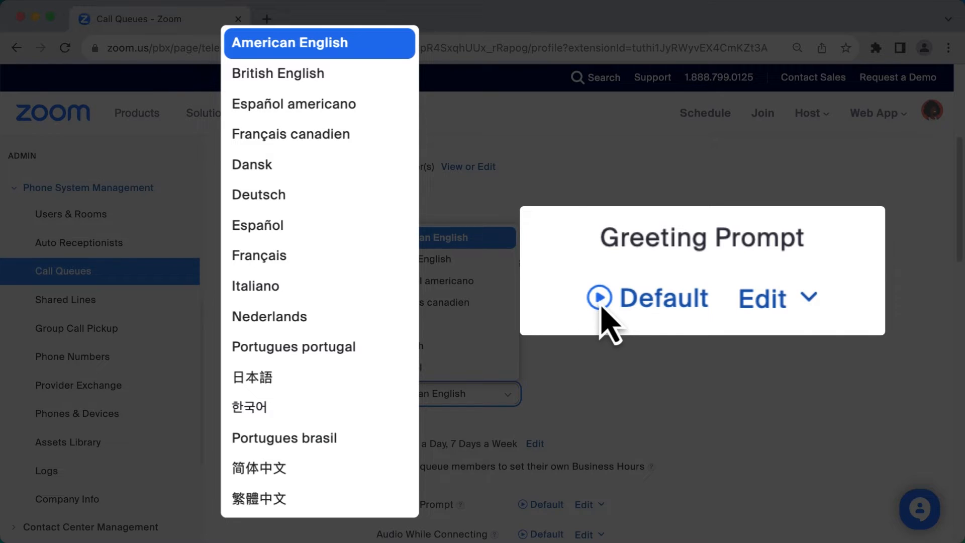
click(600, 298)
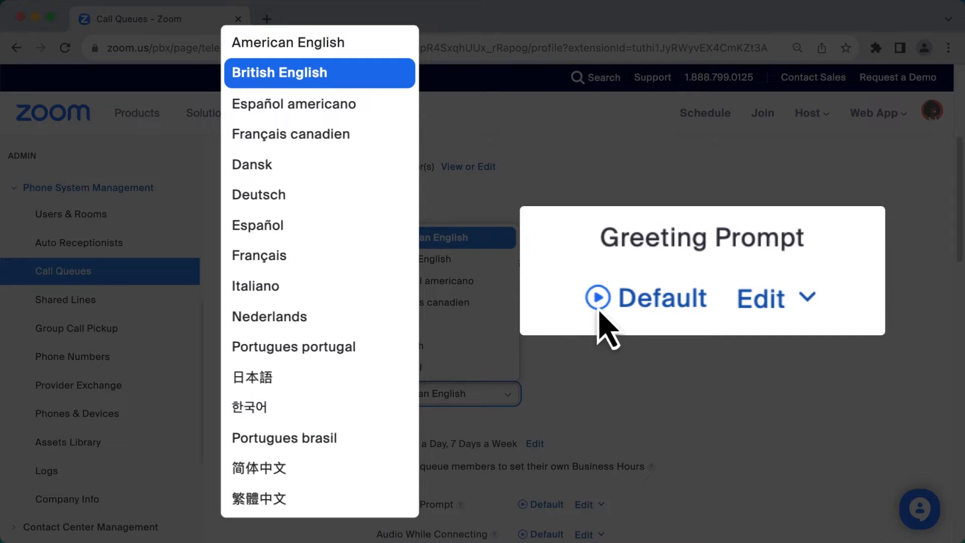
click(596, 297)
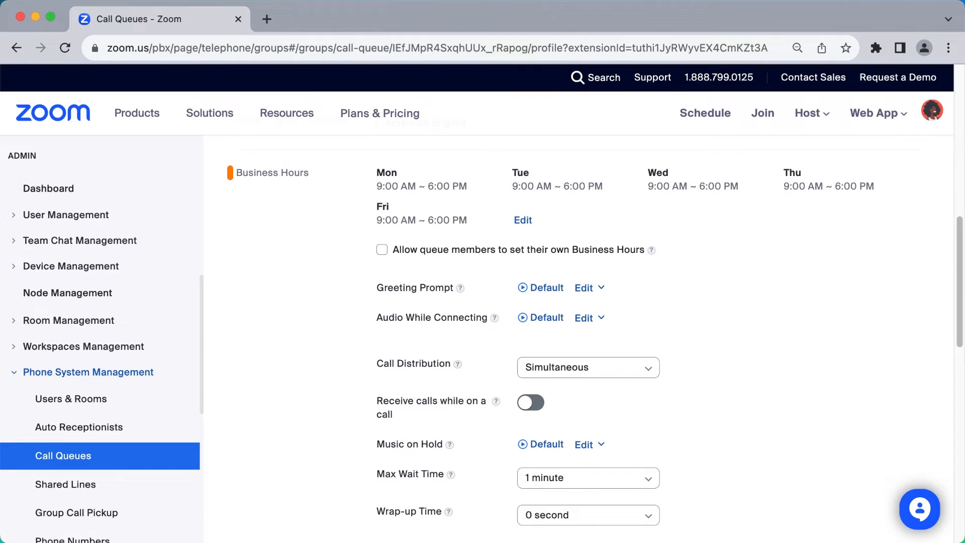
scroll(down, 3)
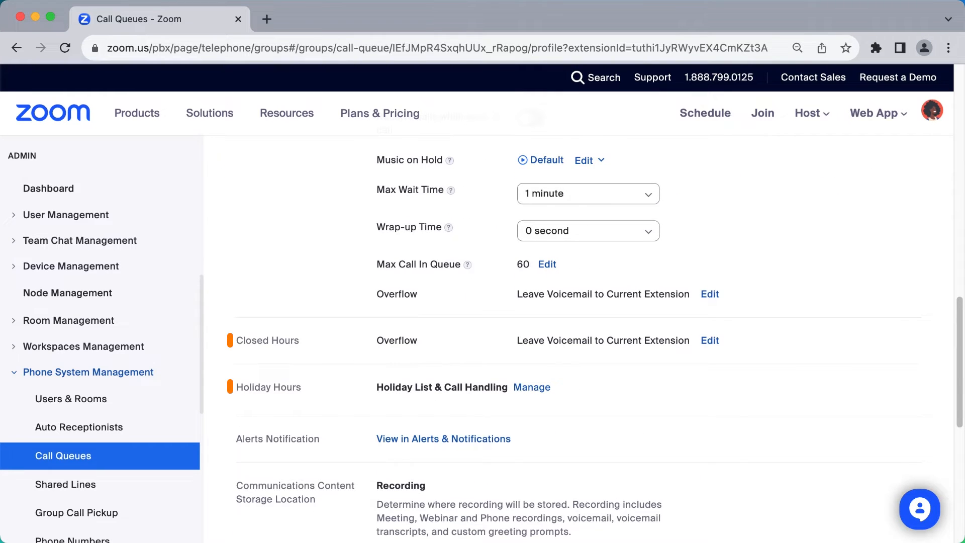
scroll(up, 3)
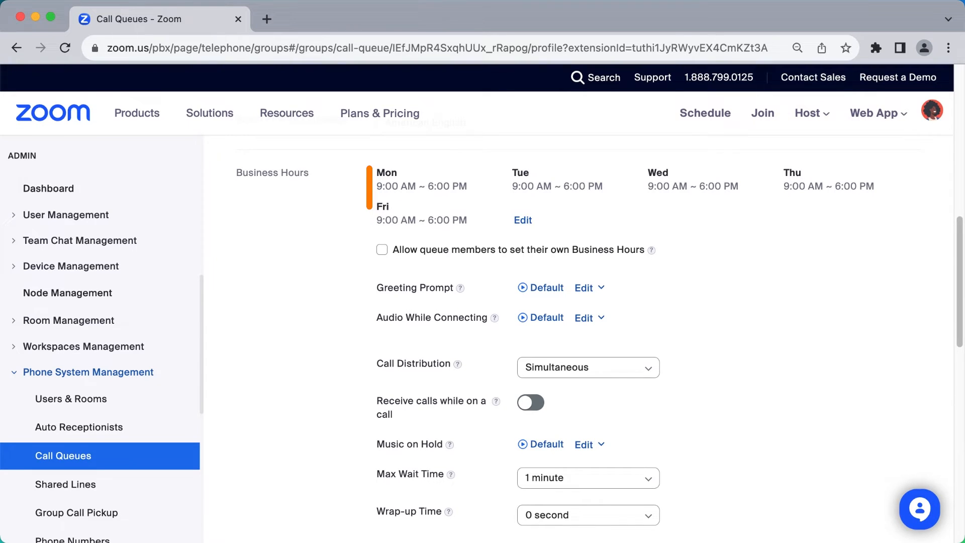
mouse_move(362, 277)
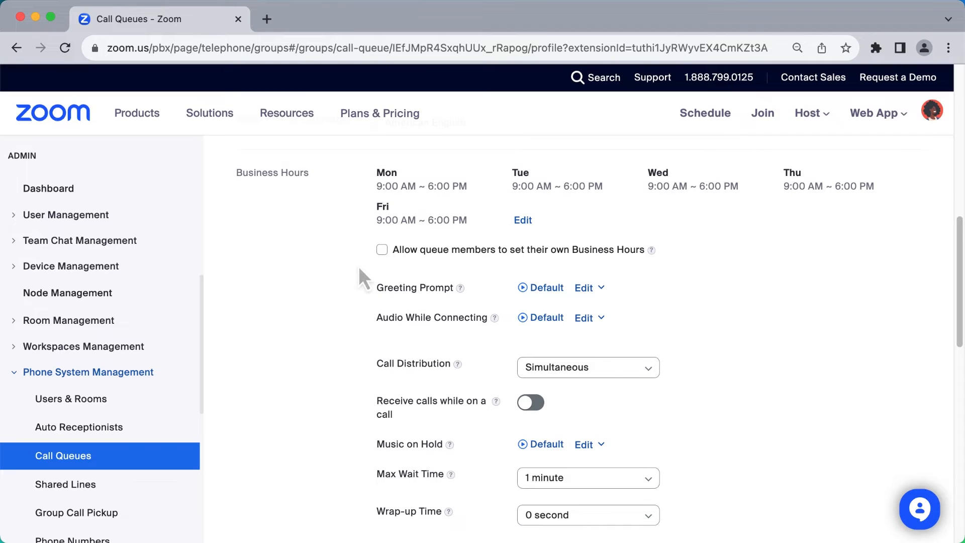
mouse_move(382, 250)
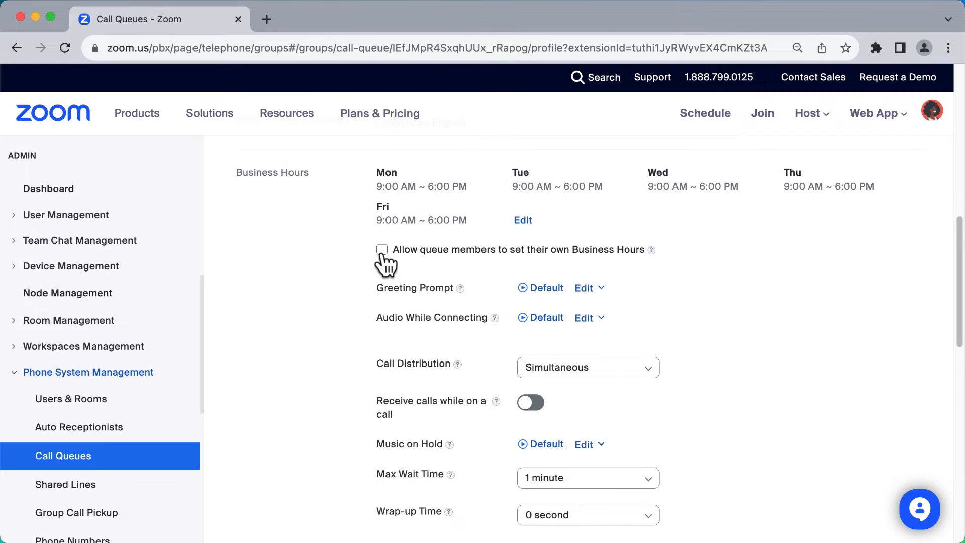
click(381, 249)
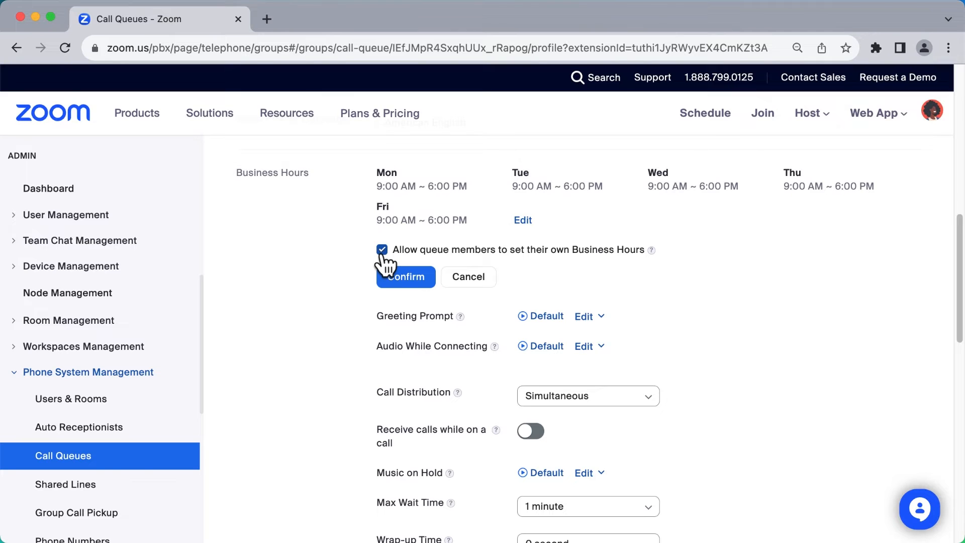
click(382, 249)
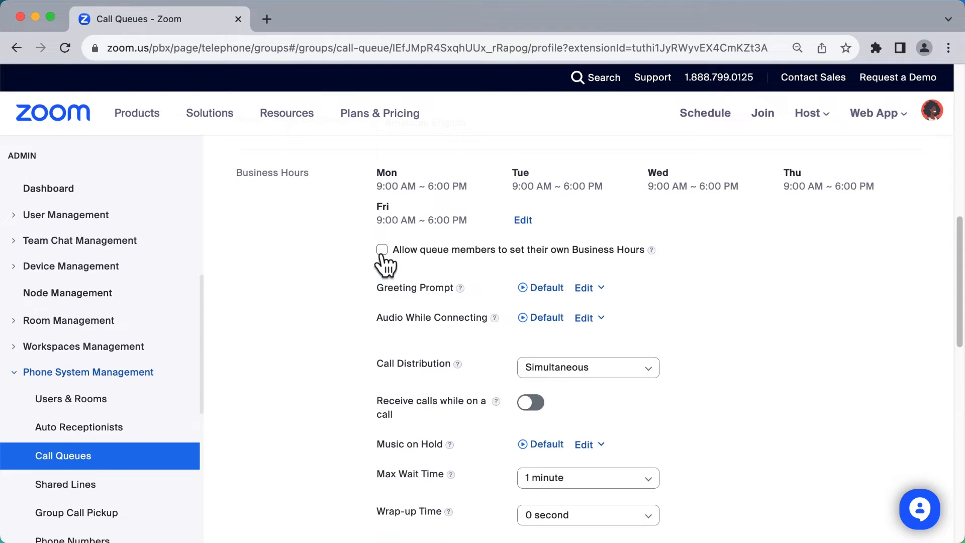
mouse_move(321, 260)
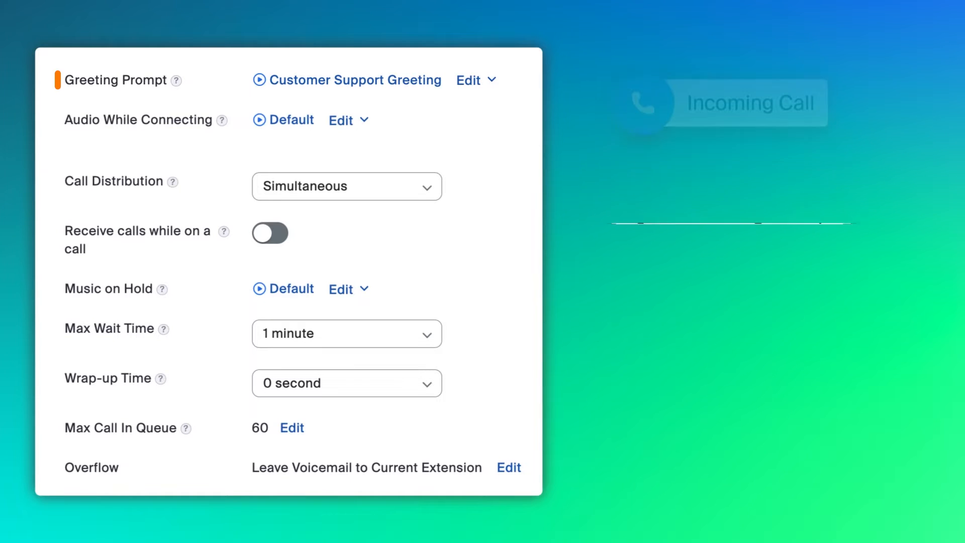
Step: Set the greeting to Customer Support Greeting and connecting audio to Easy Listening Music
click(259, 79)
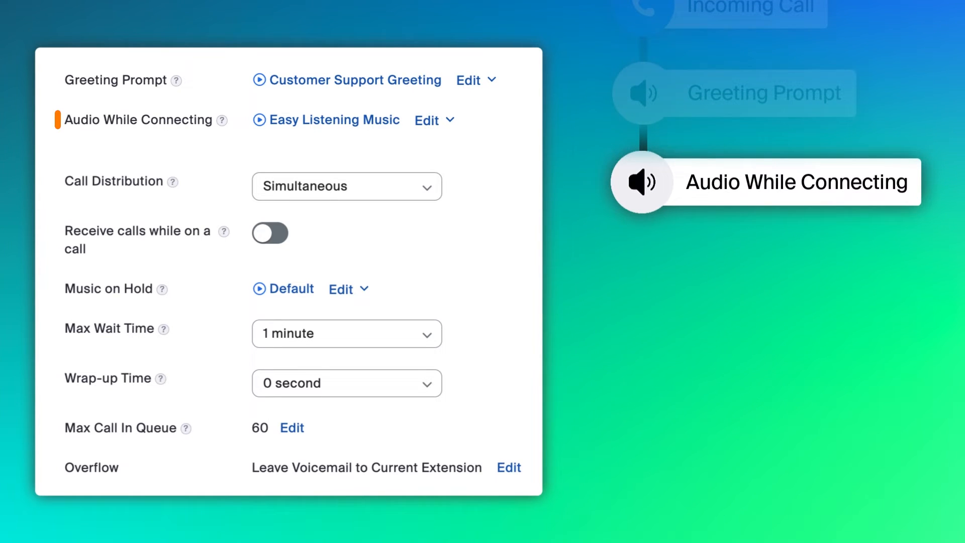
click(260, 120)
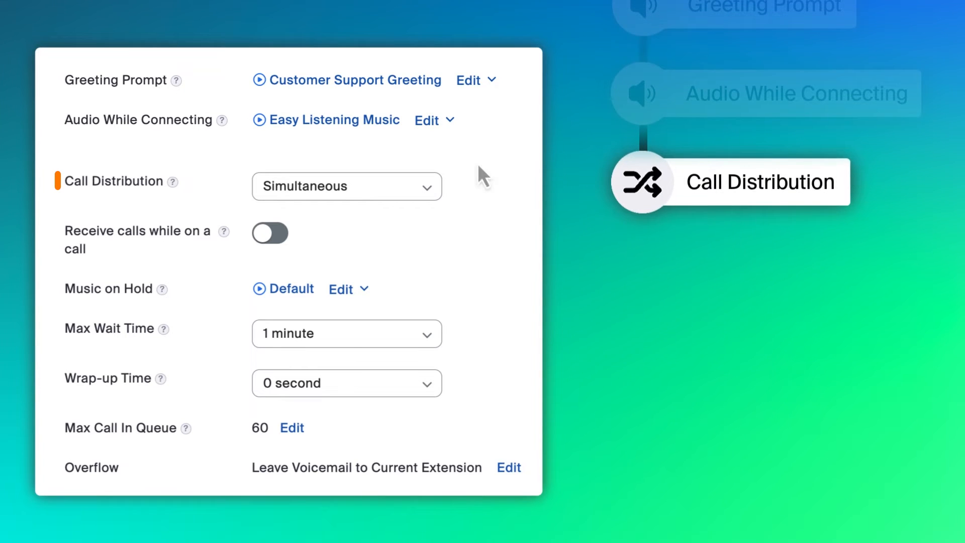
Step: Switch call distribution to Sequential with 30-second ringing per member and save
click(425, 186)
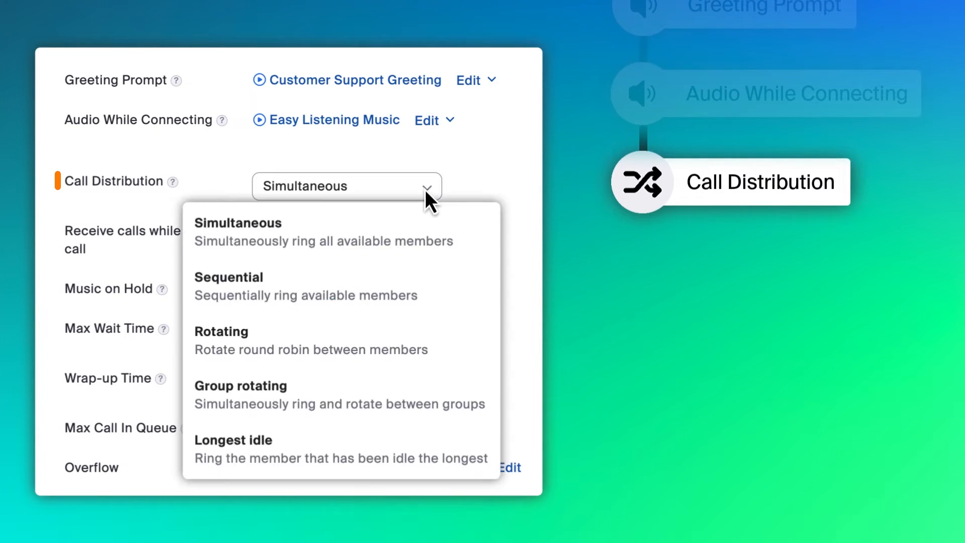
mouse_move(429, 200)
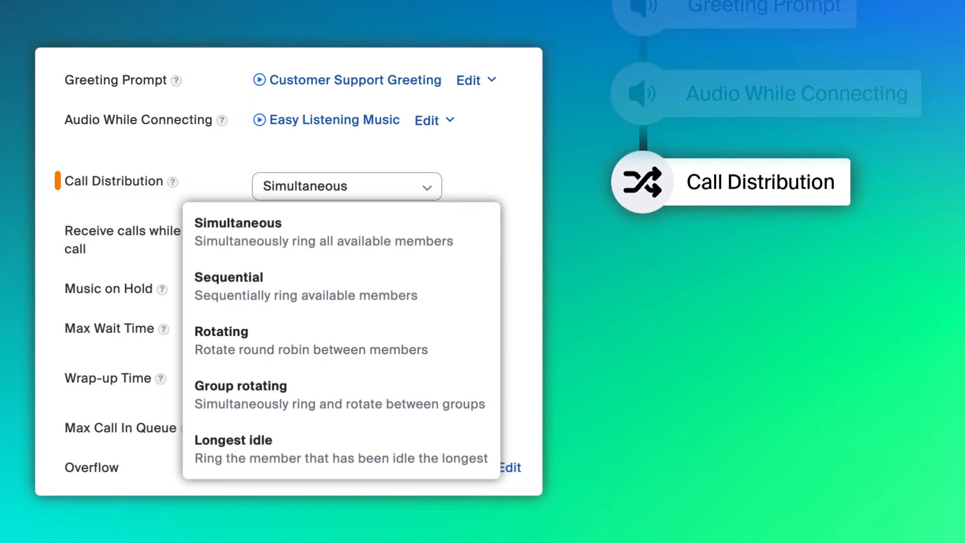
click(341, 232)
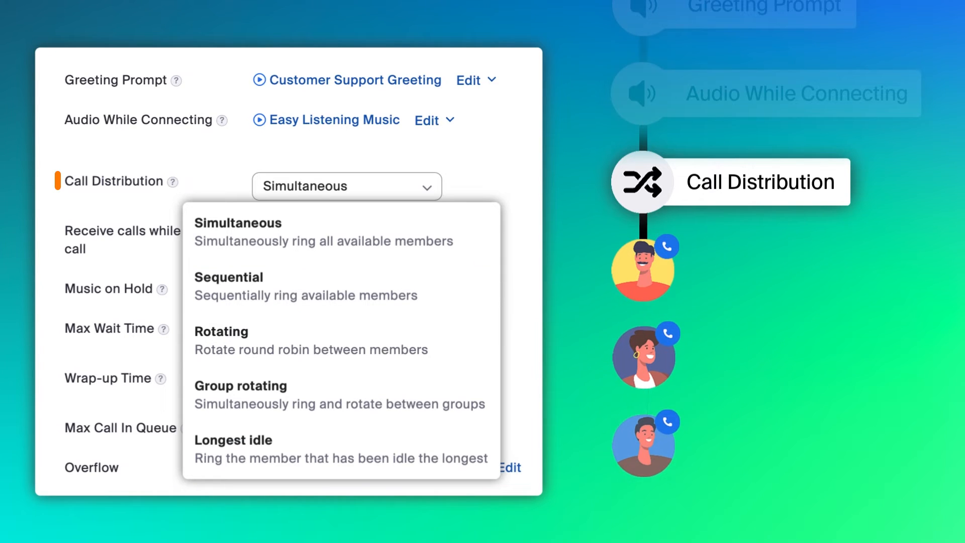
click(341, 341)
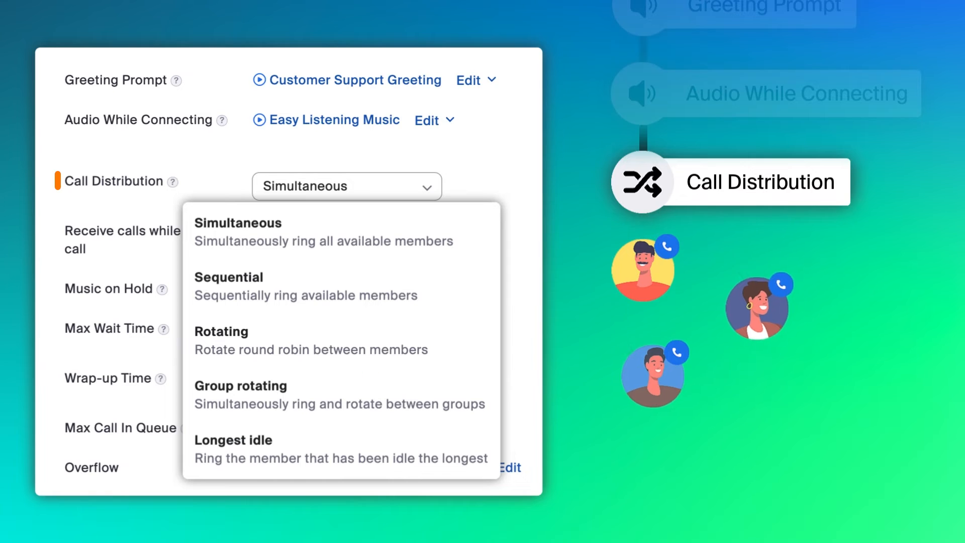
click(340, 395)
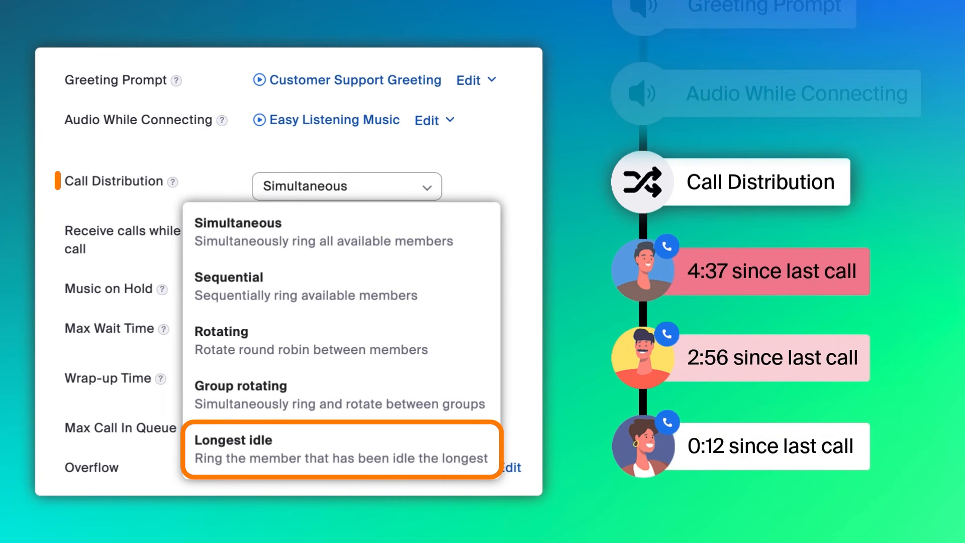
mouse_move(542, 251)
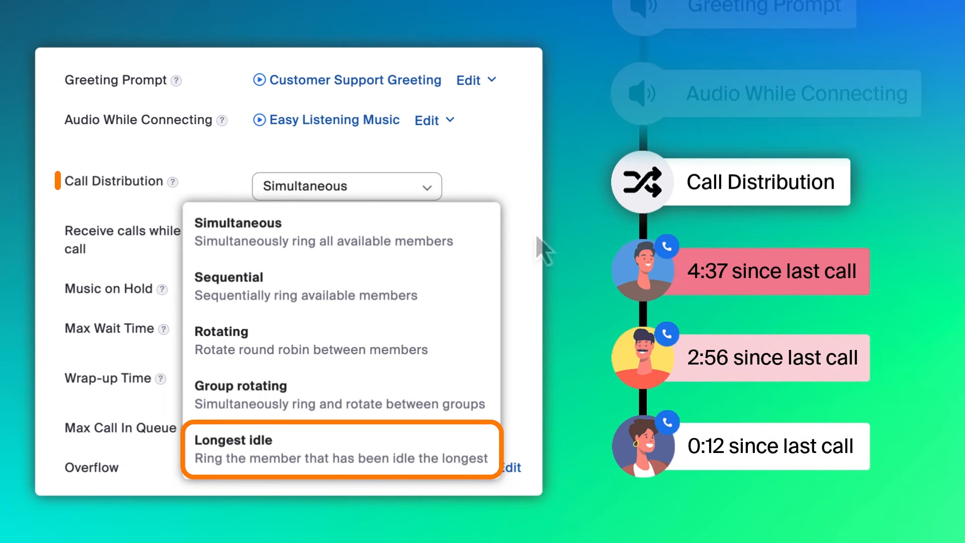
mouse_move(320, 286)
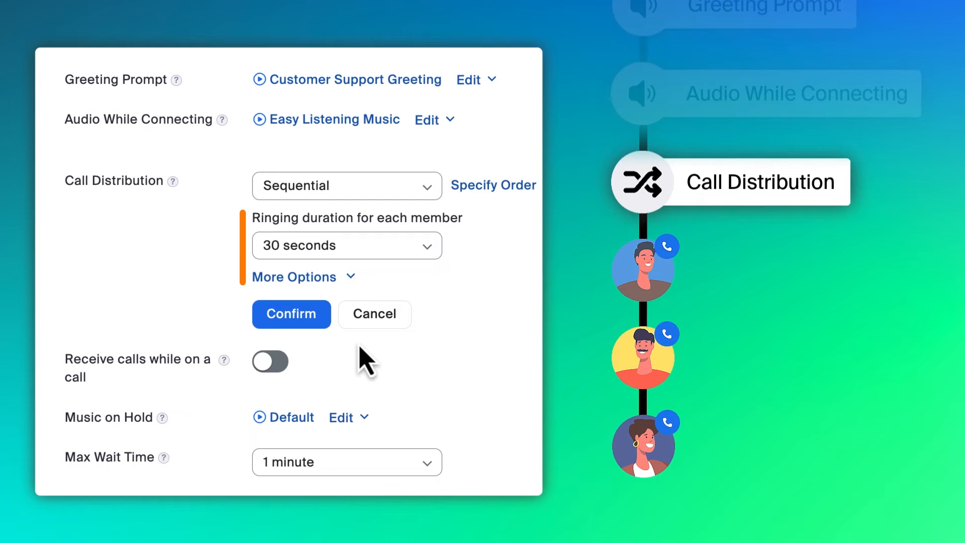
click(291, 314)
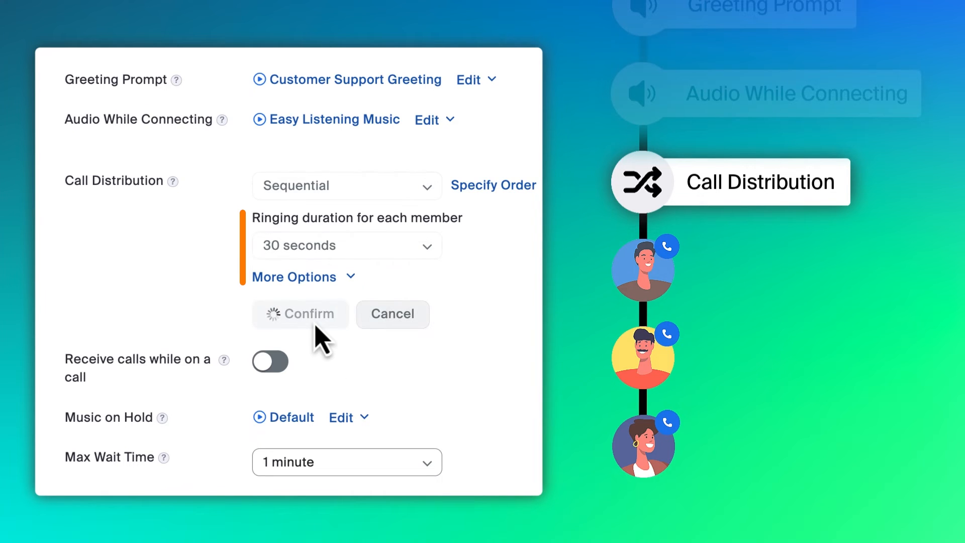
Step: Set Music on Hold to Calming Hold Tunes and wrap-up time to 5 minutes
click(300, 314)
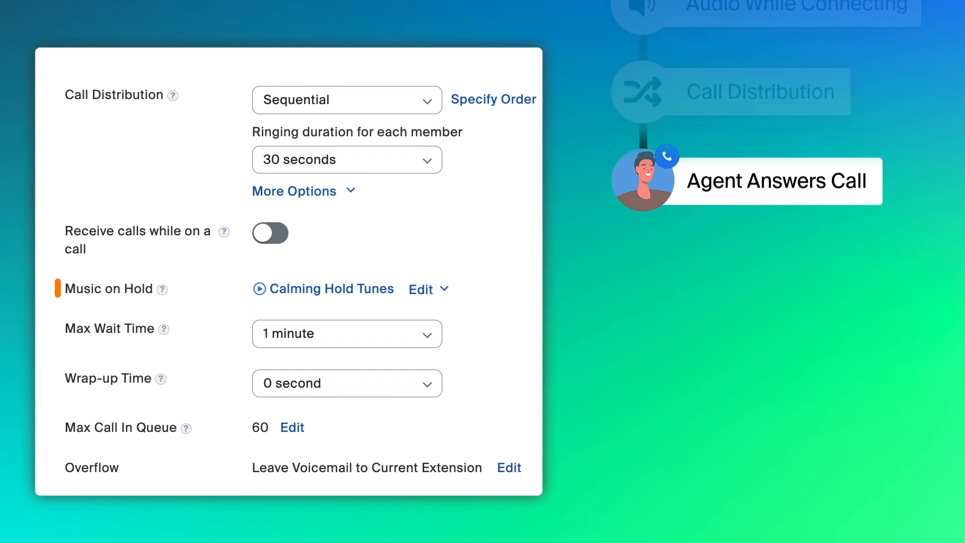
click(259, 288)
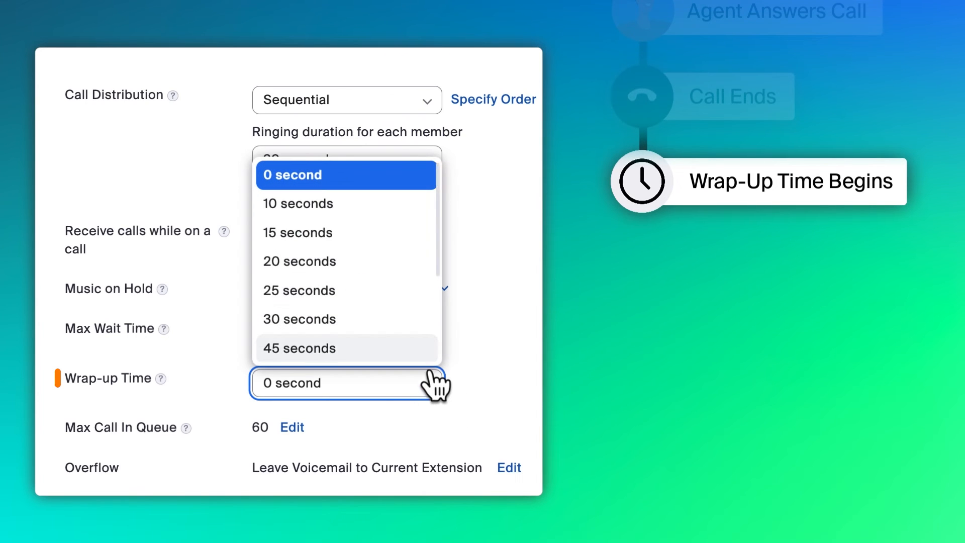
scroll(down, 3)
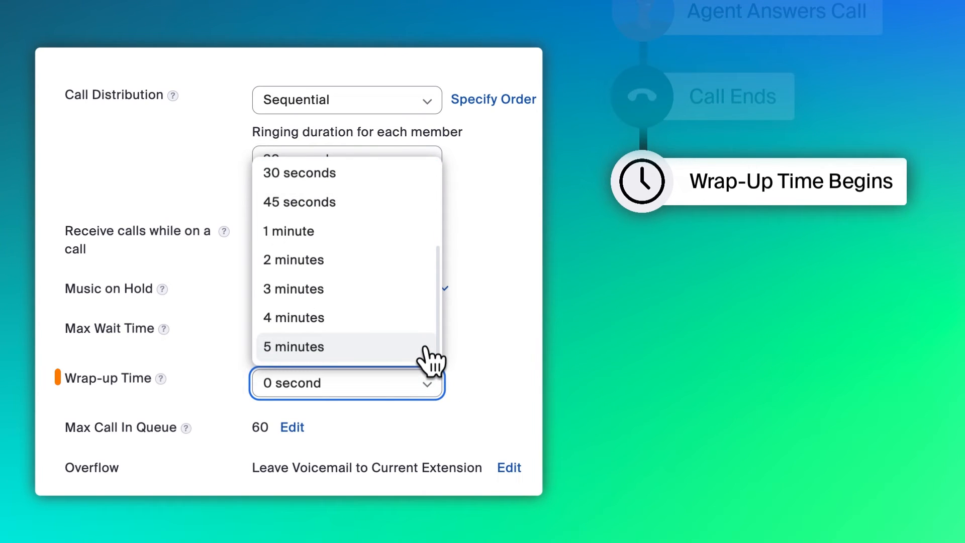
click(294, 346)
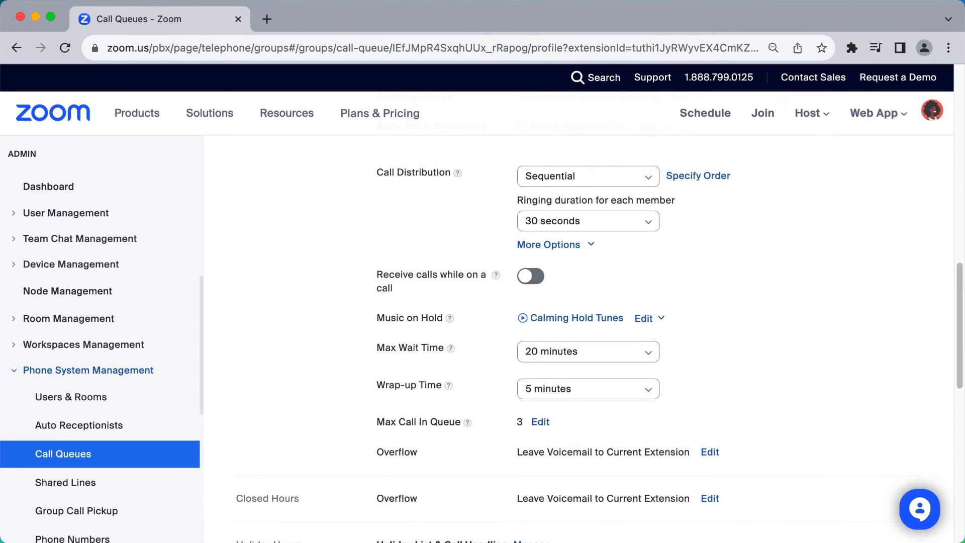
Step: Route closed-hours calls to voicemail with the Customer Support Overflow Message greeting
scroll(down, 3)
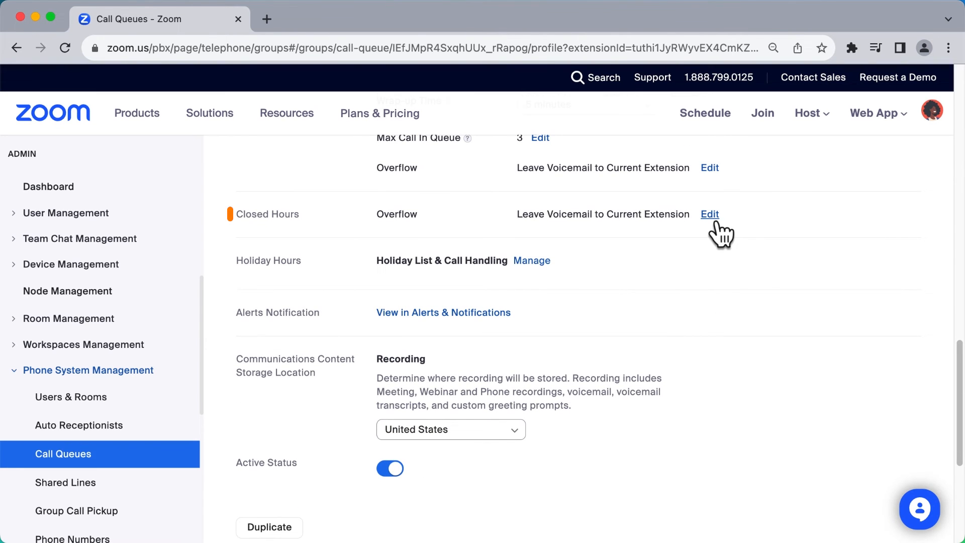
click(709, 214)
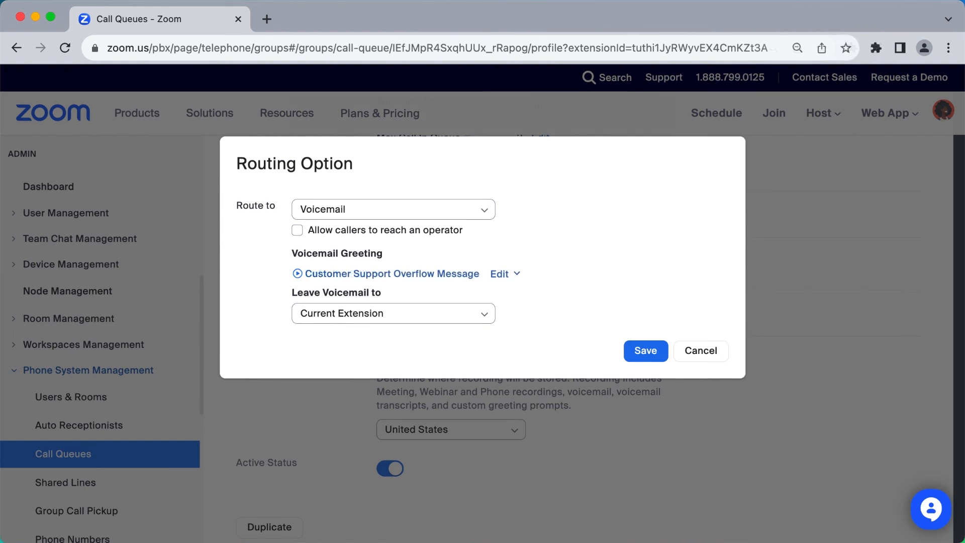
click(297, 274)
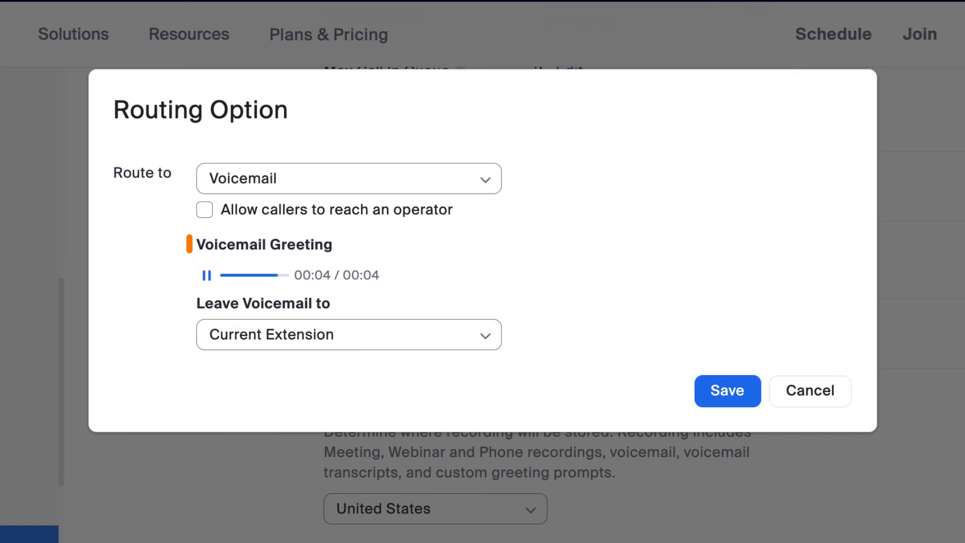
click(206, 275)
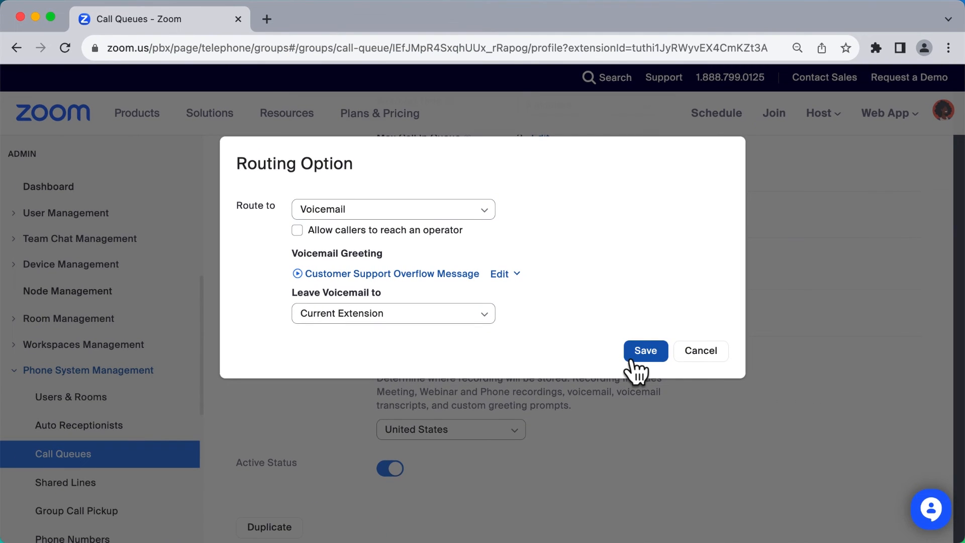
click(645, 351)
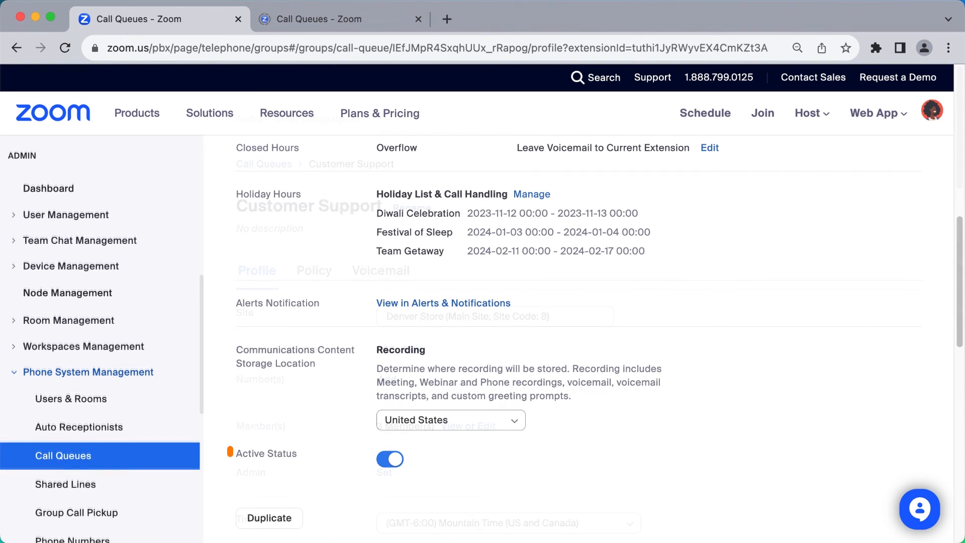
Step: Return to the top of the Customer Support queue profile
click(417, 19)
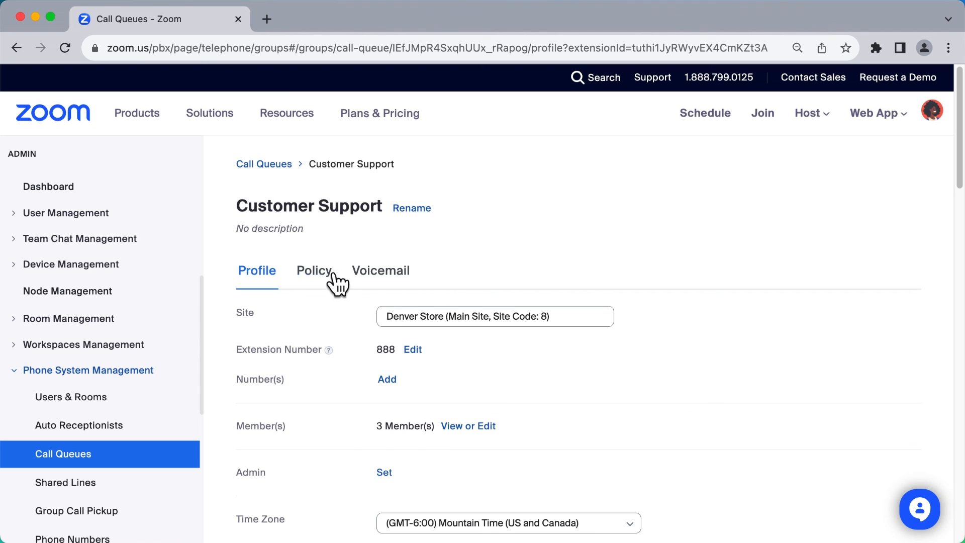
Step: Turn on the Chat Channel policy for the Customer Support queue
click(314, 270)
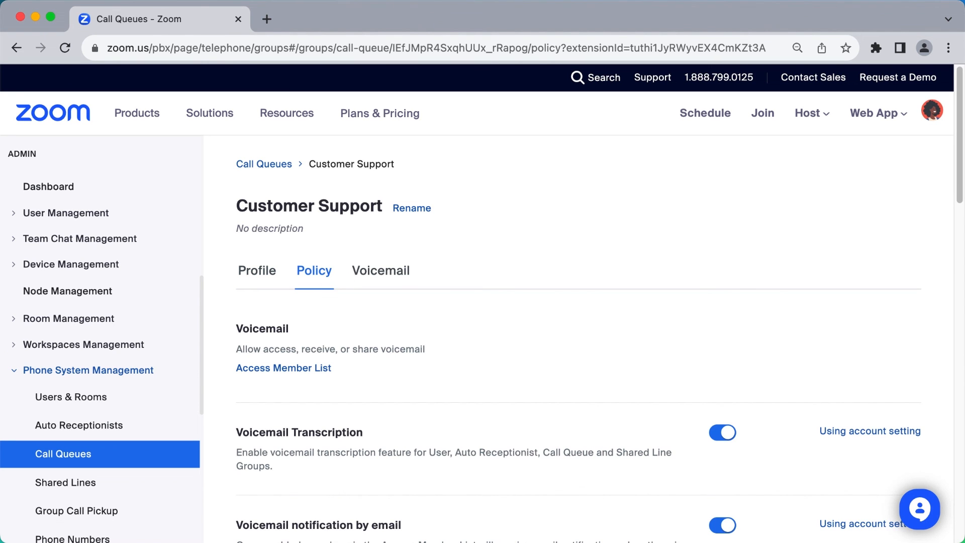
scroll(down, 3)
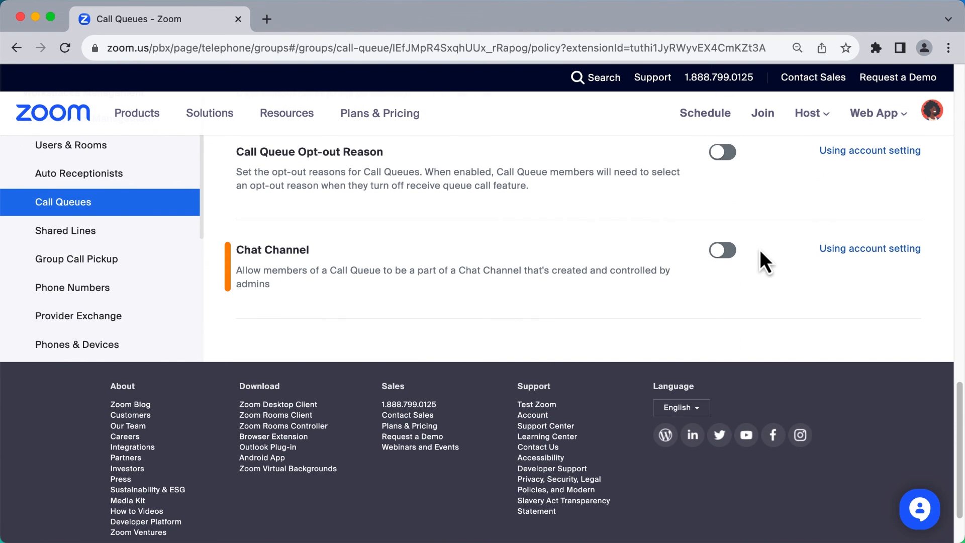
click(722, 250)
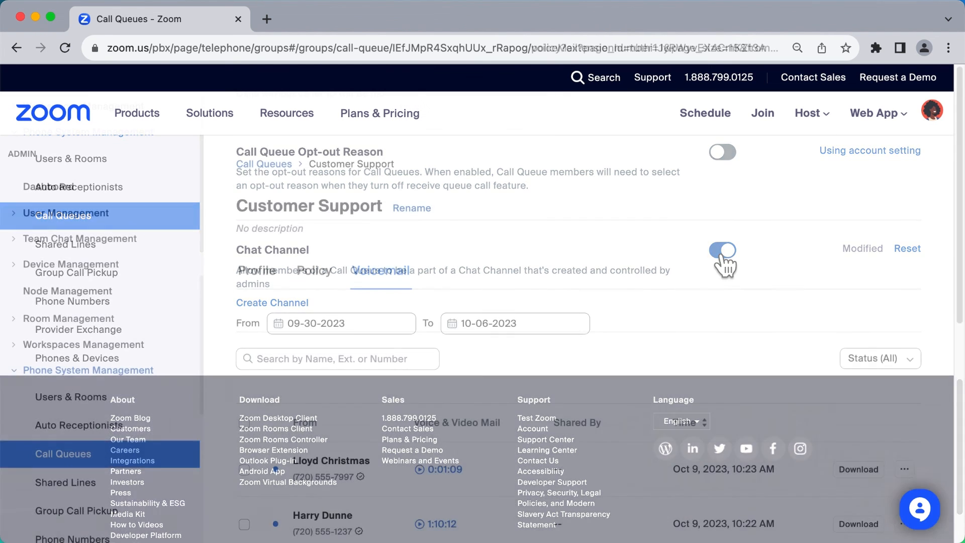
Step: Show the queue's Voicemail tab listing messages from Lloyd Christmas and Harry Dunne
click(381, 271)
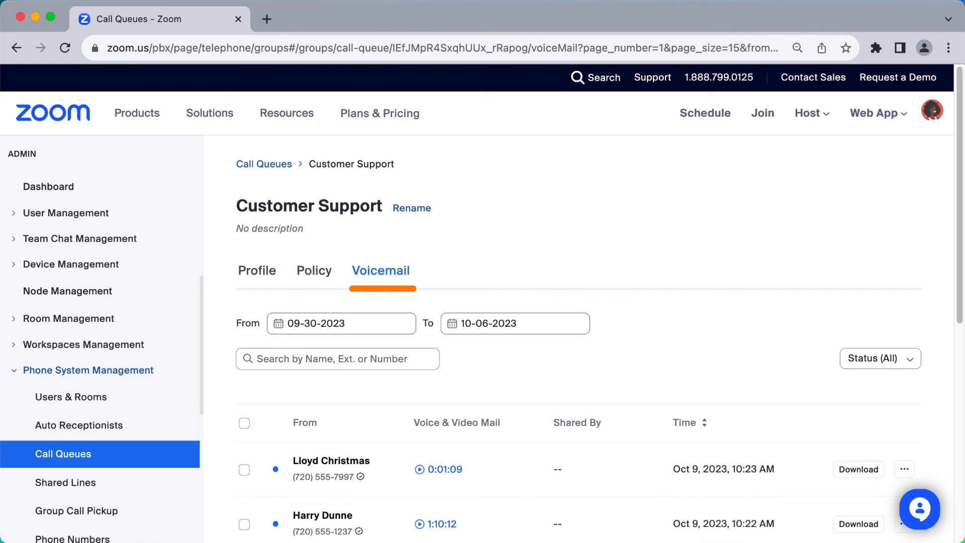